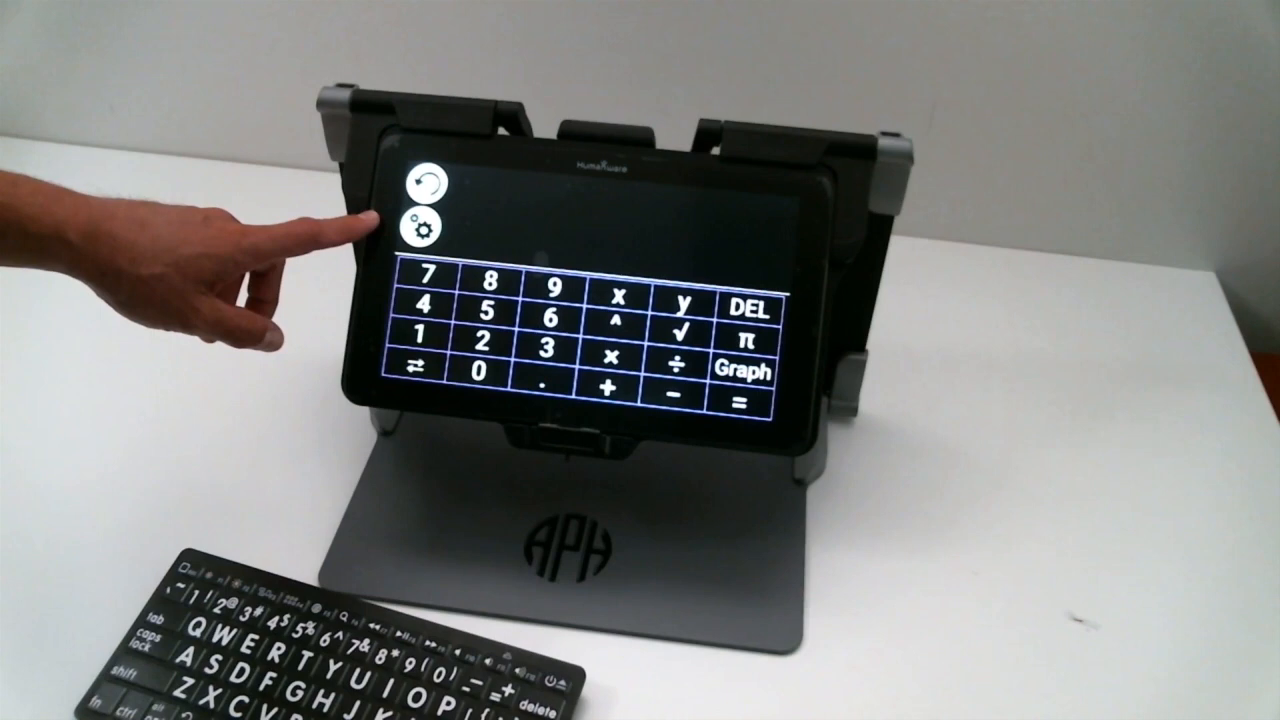
Step: Switch the graphing keypad to the standard numeric keypad with percent and sign-change keys
click(420, 224)
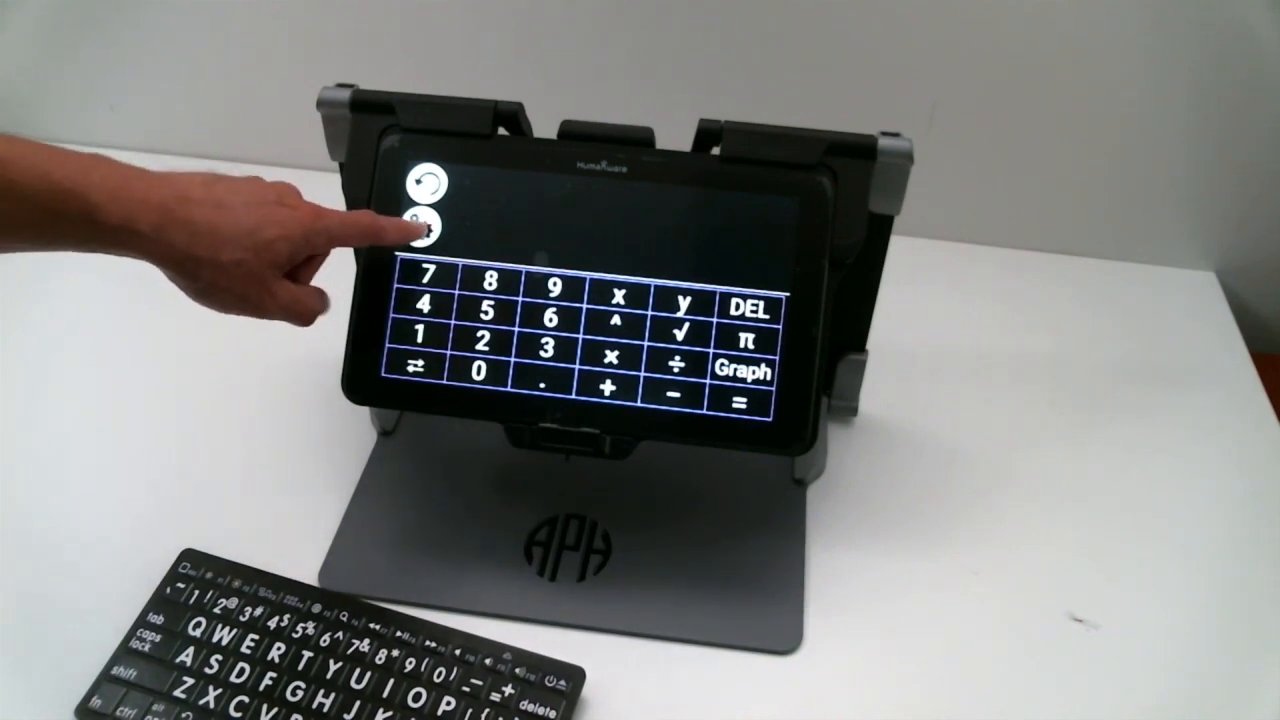
click(424, 224)
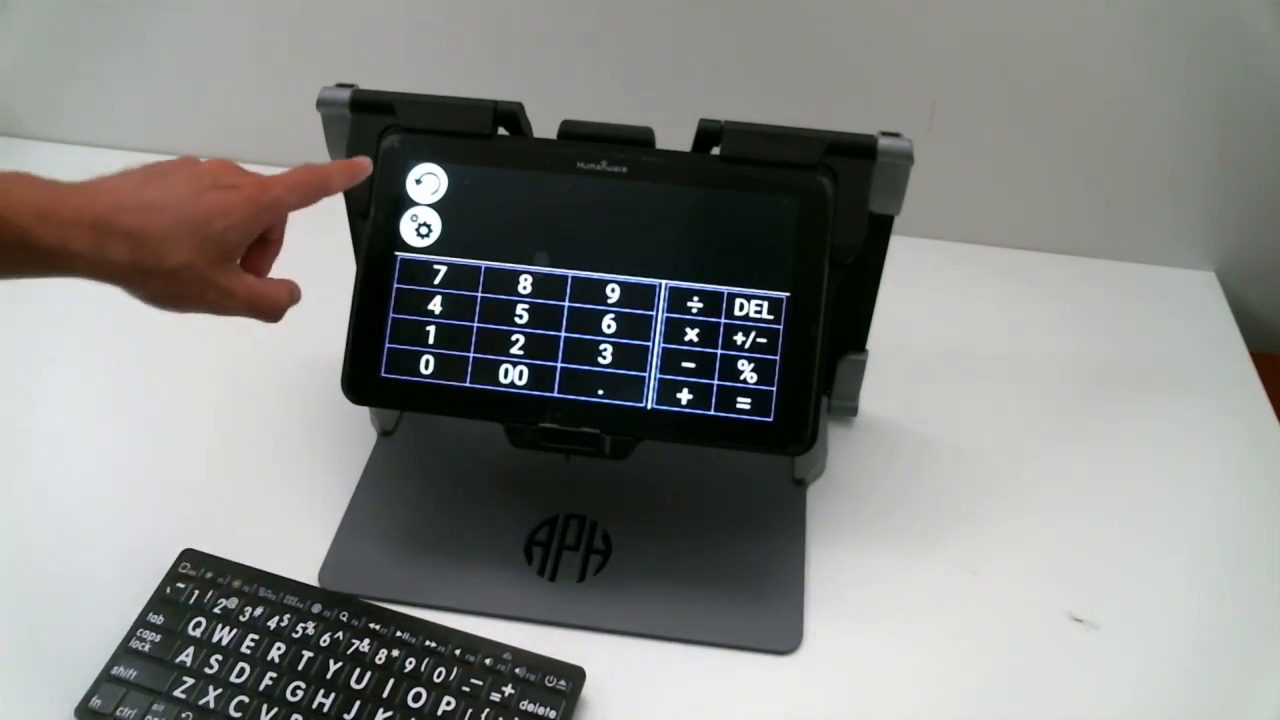
Step: Show the scientific function keys, then bring up the calculator settings screen
click(424, 228)
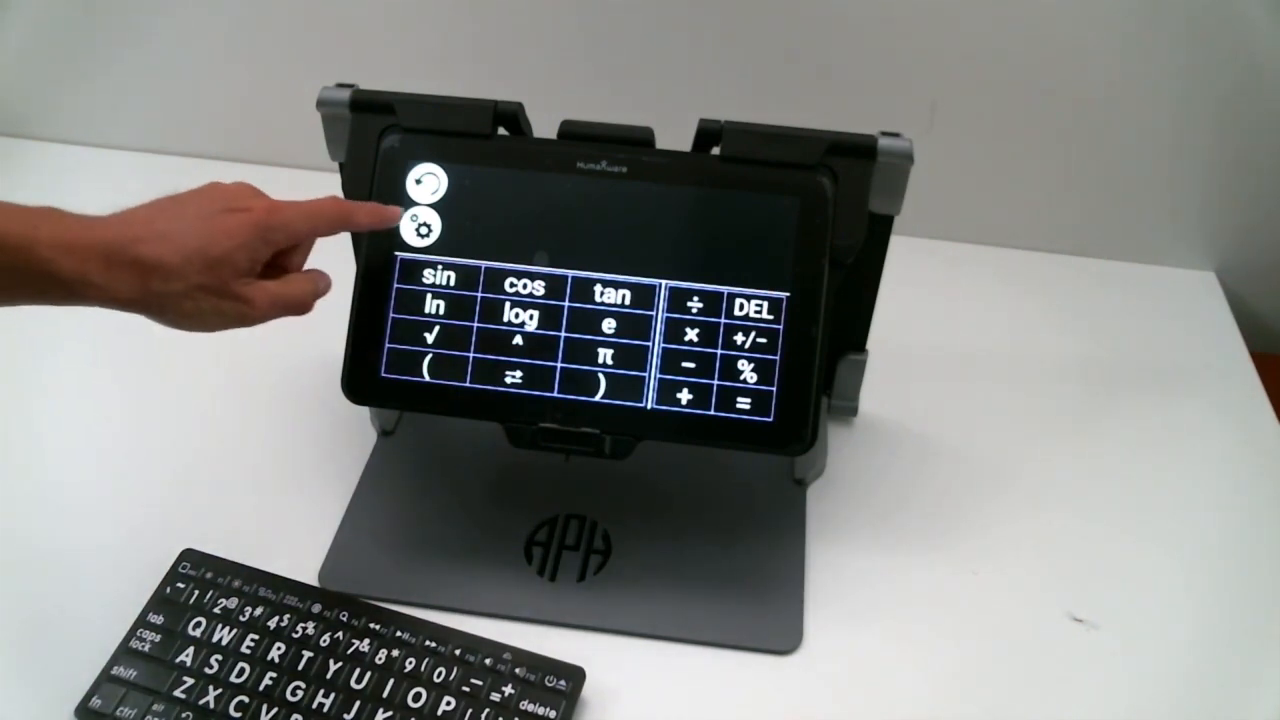
click(420, 224)
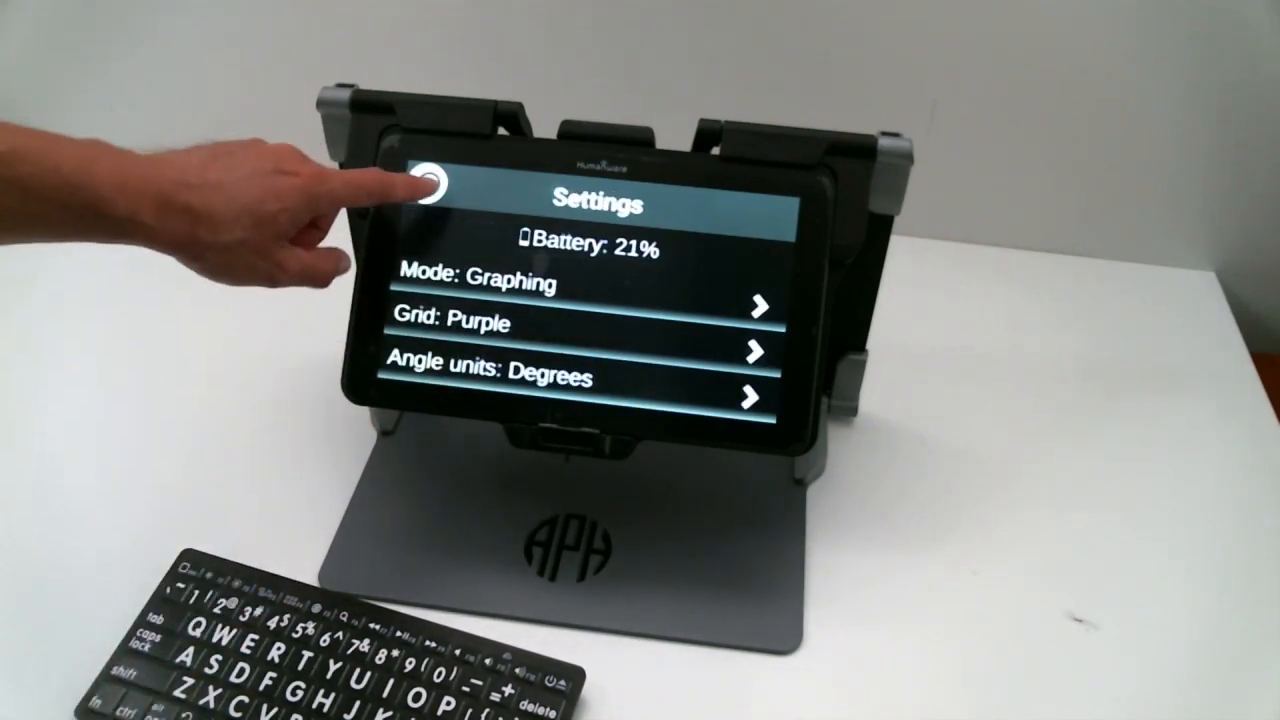
Step: Close the settings and return to the trigonometric functions keypad
click(430, 184)
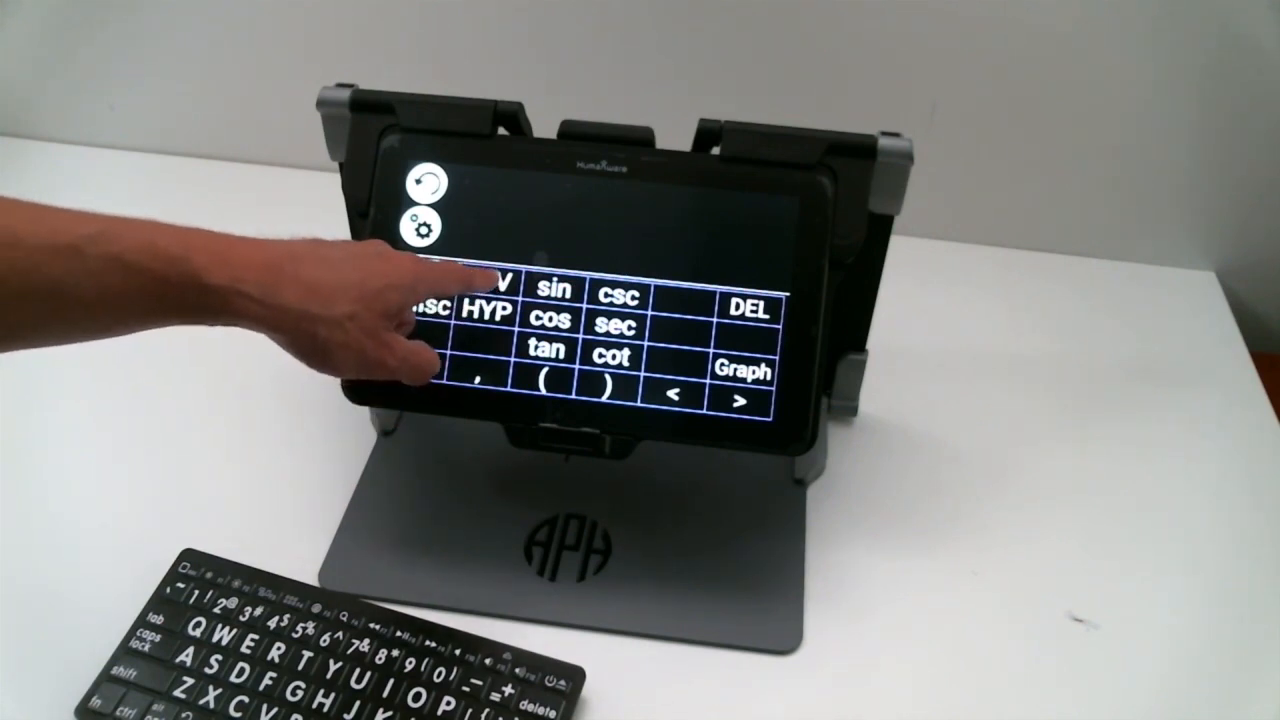
Step: Preview the inverse, hyperbolic and miscellaneous function pages, then return to Trigo for x=
click(490, 290)
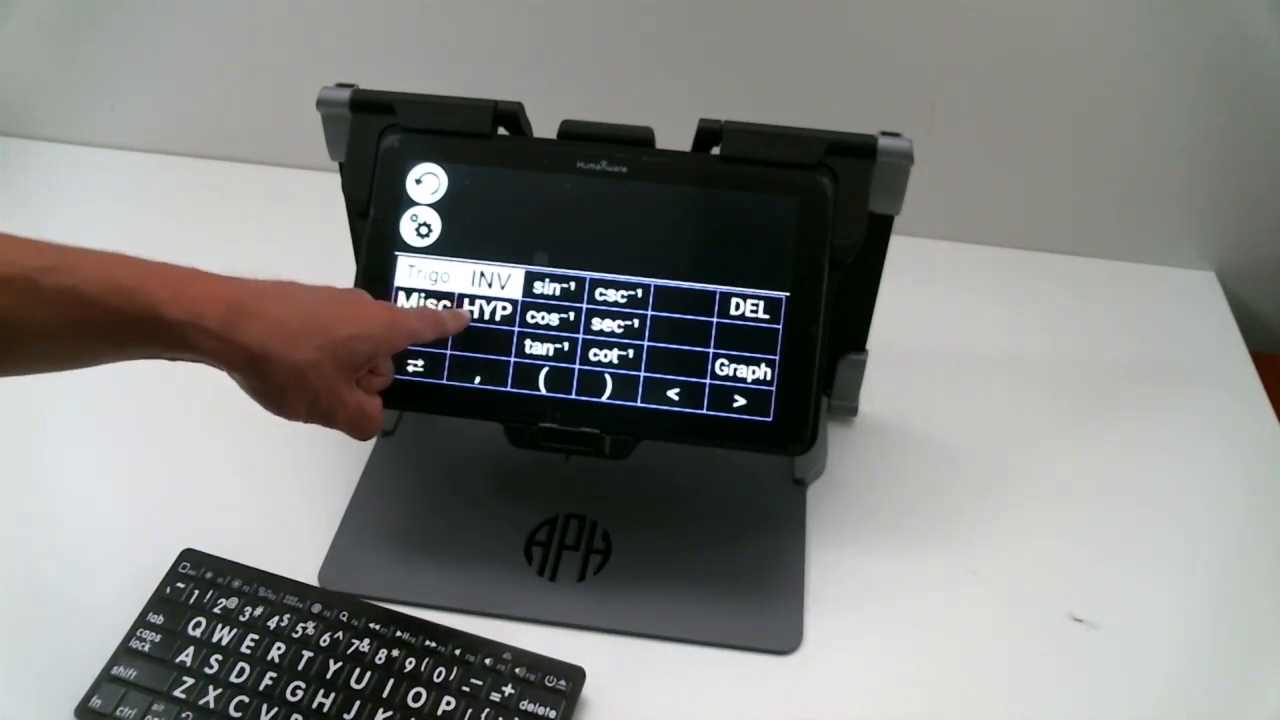
click(484, 312)
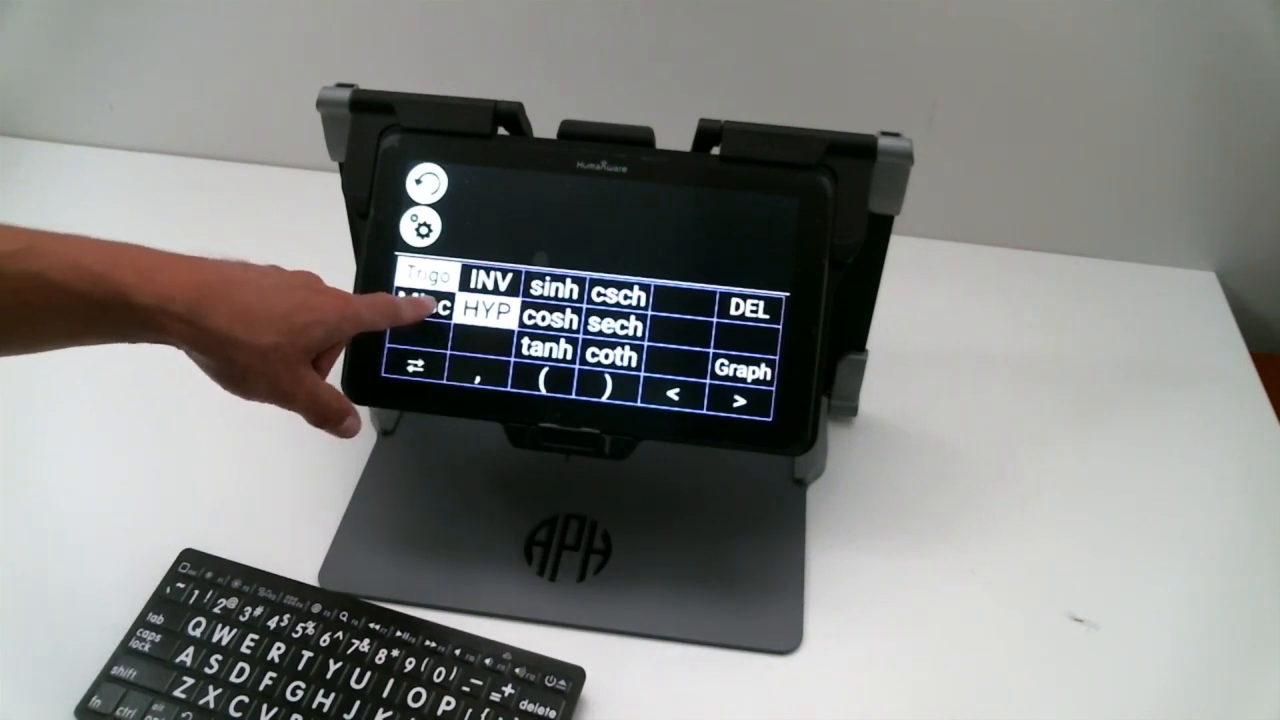
click(420, 304)
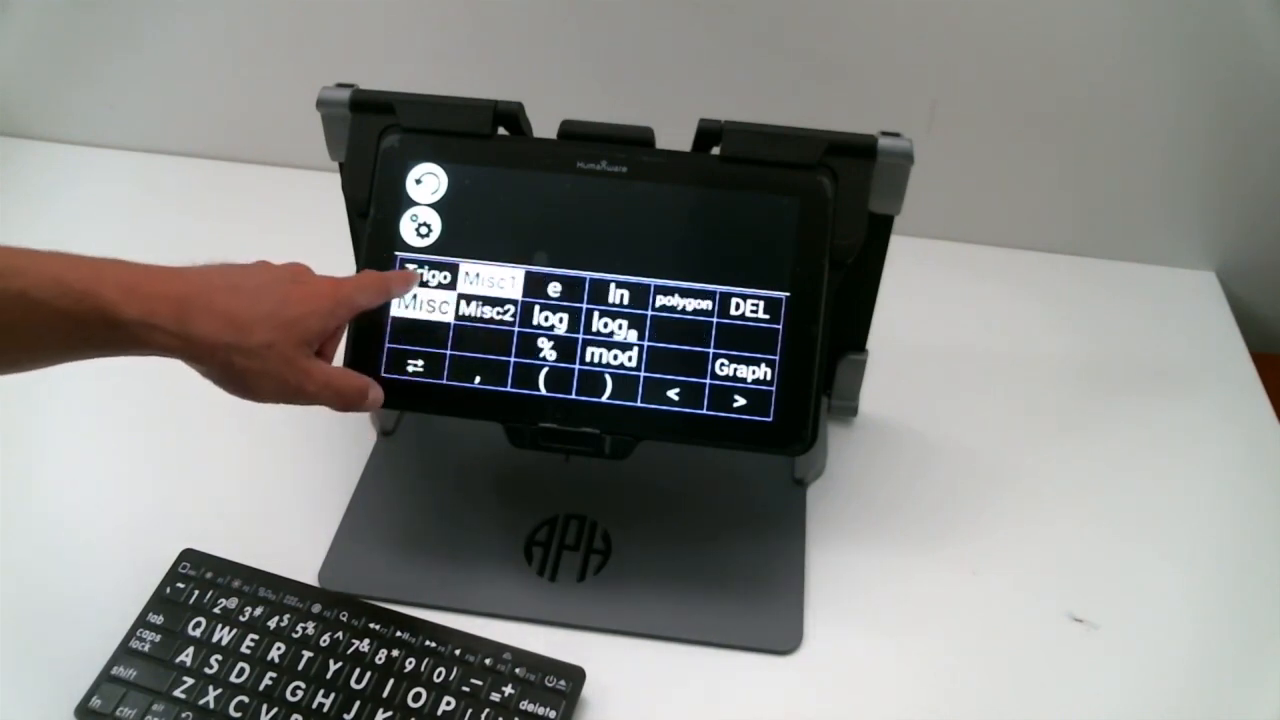
click(432, 280)
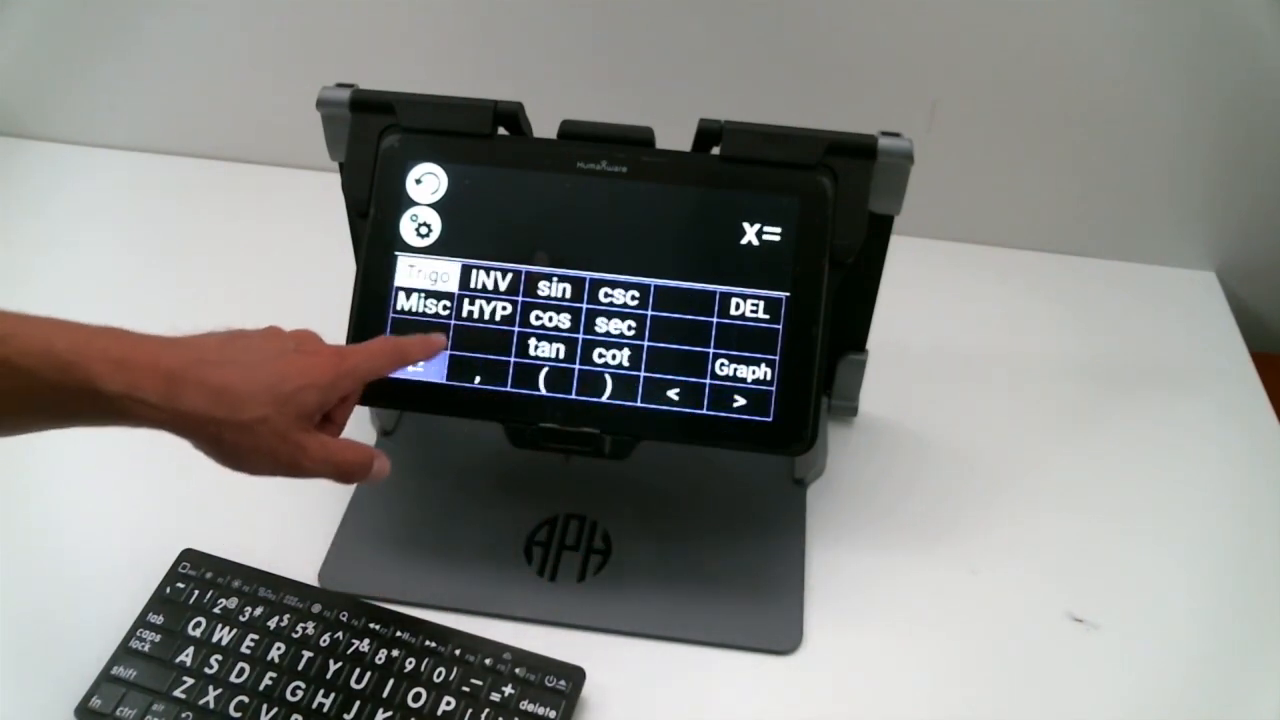
Step: Complete x=sin(y) with the sine function and closing parenthesis, ready to graph
click(556, 292)
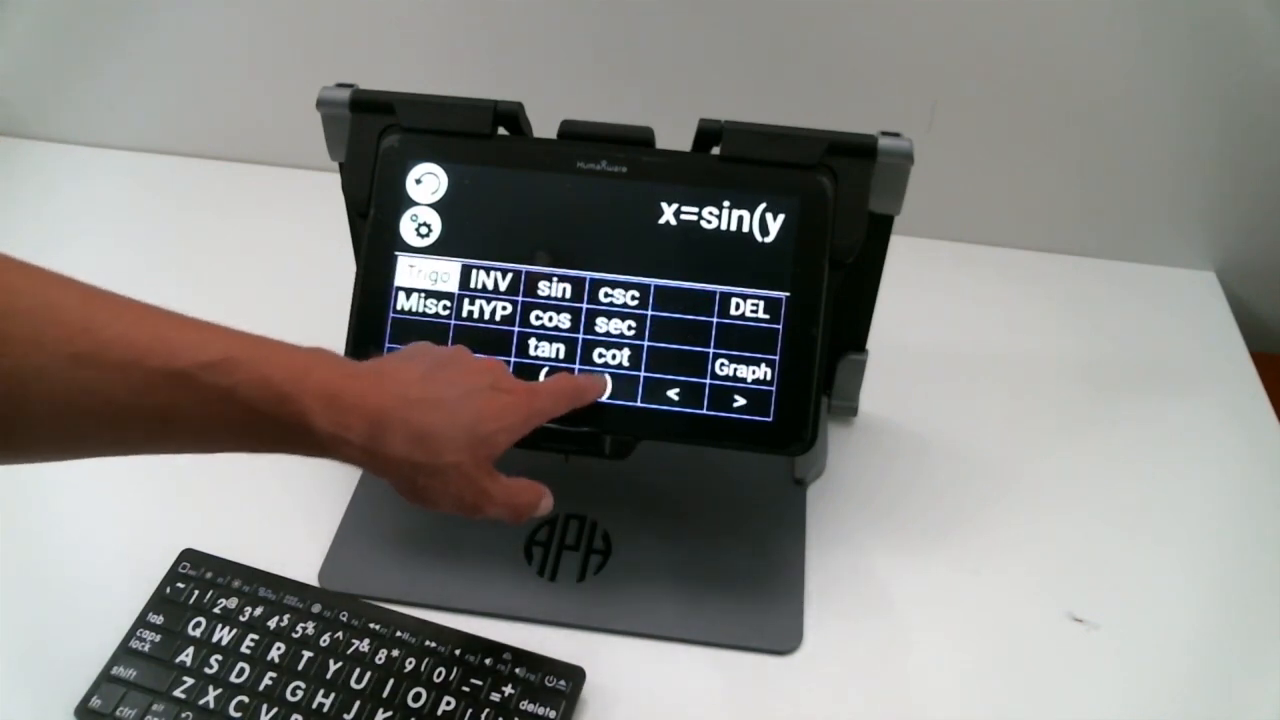
click(580, 404)
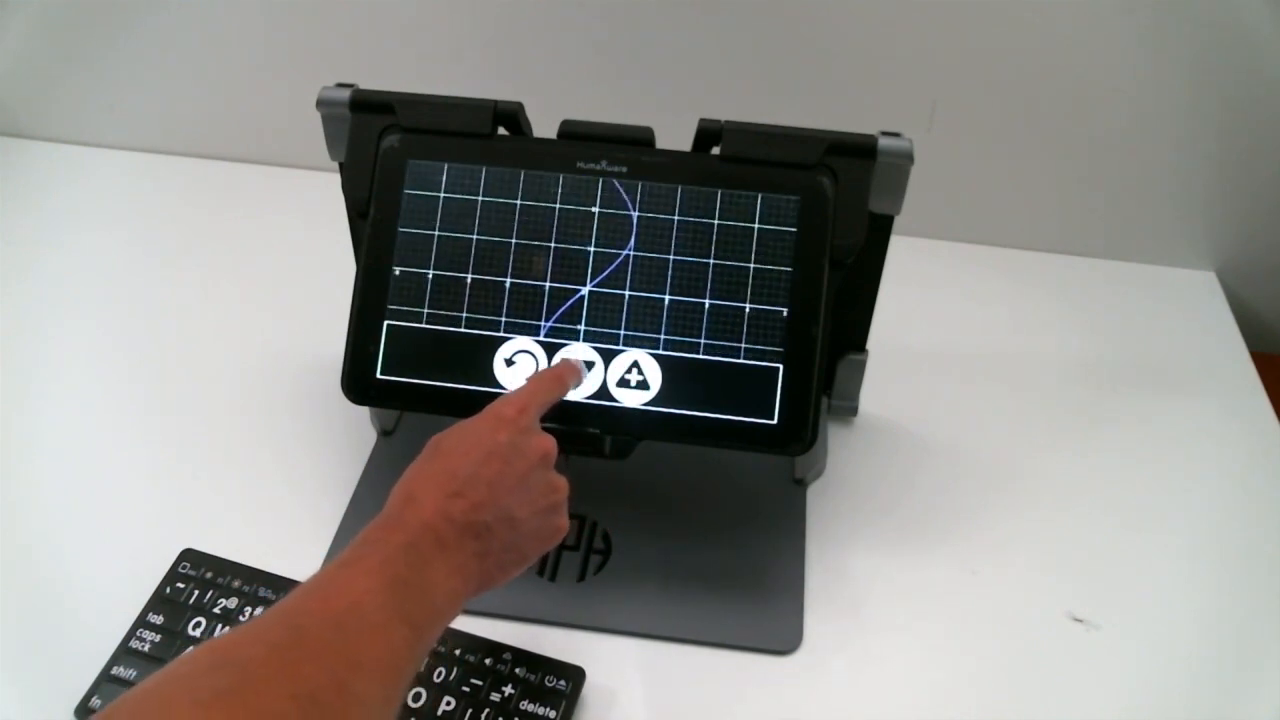
Step: Zoom out on the x=sin(y) curve, then go back to the keypad
click(570, 378)
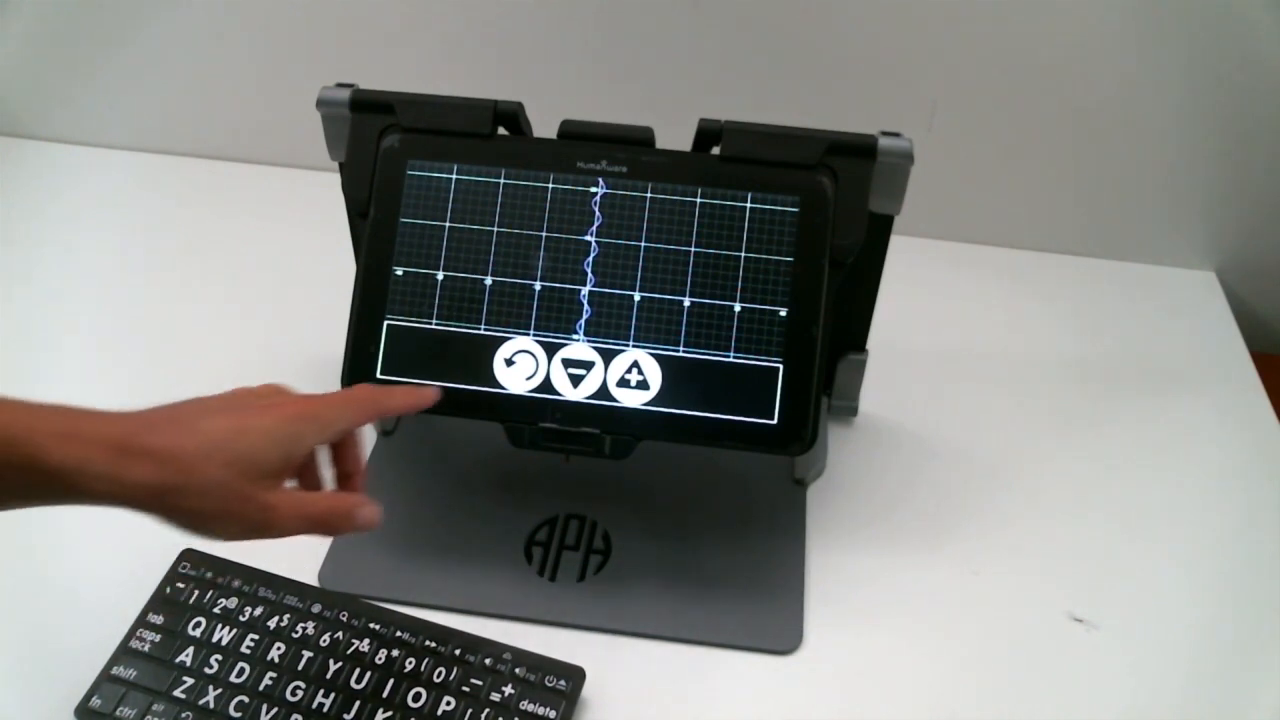
click(516, 376)
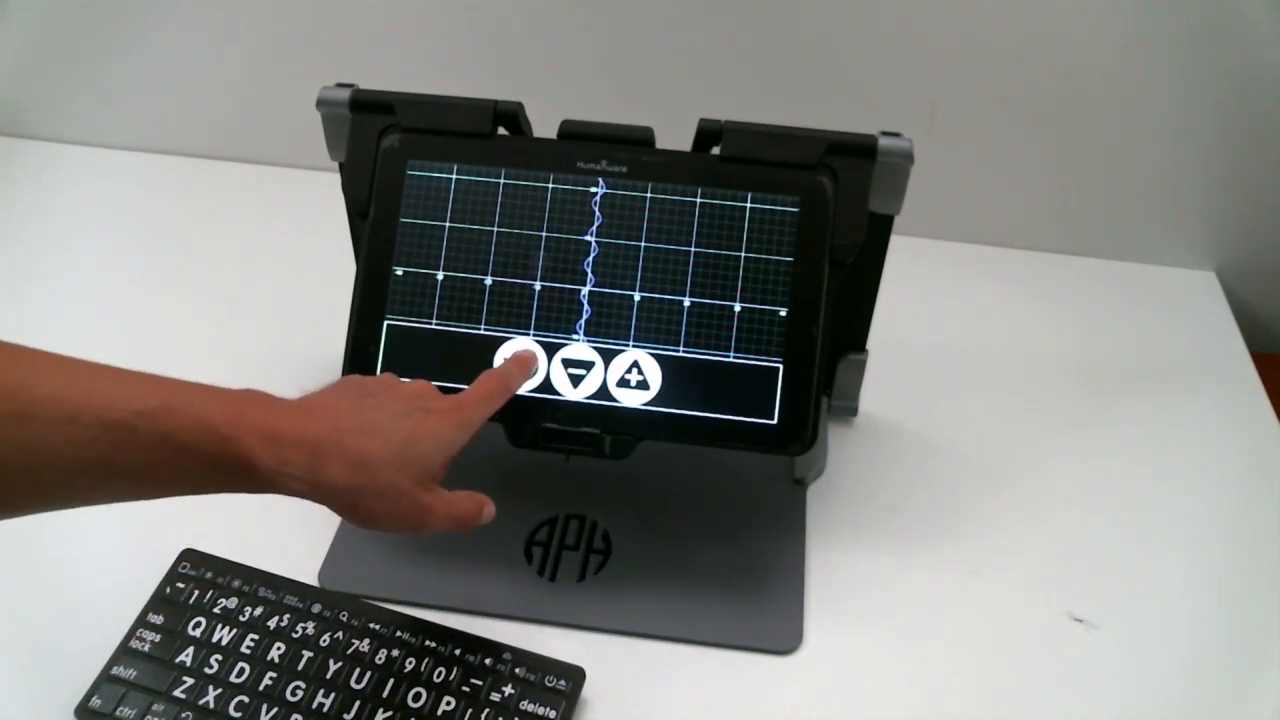